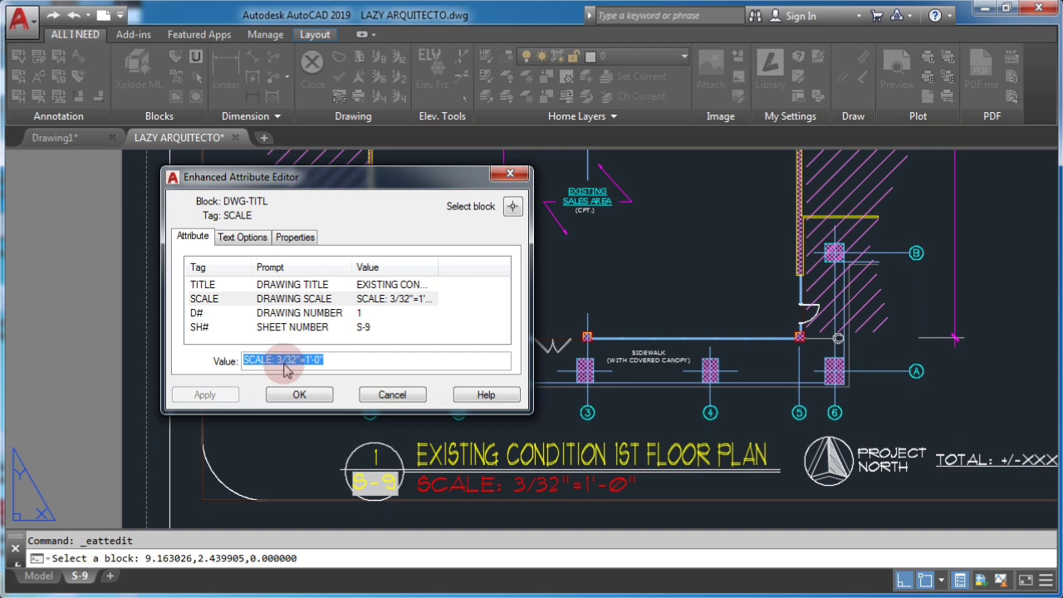
Select the 3/32 portion of the 1st floor plan's SCALE attribute and choose Insert Field.
{"action": "left_click", "coordinate": [283, 359]}
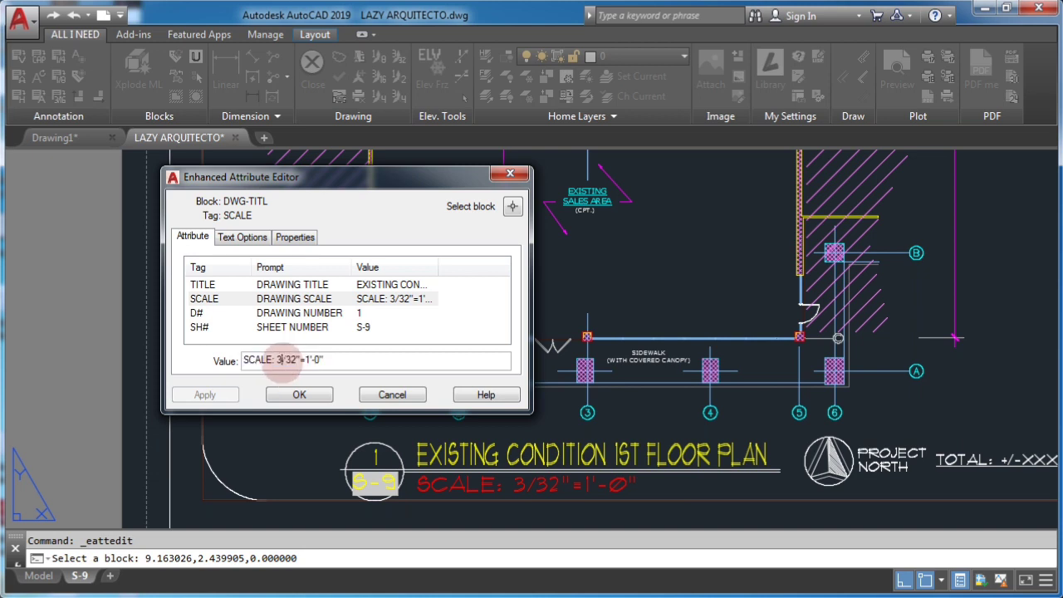
{"action": "double_click", "coordinate": [286, 359]}
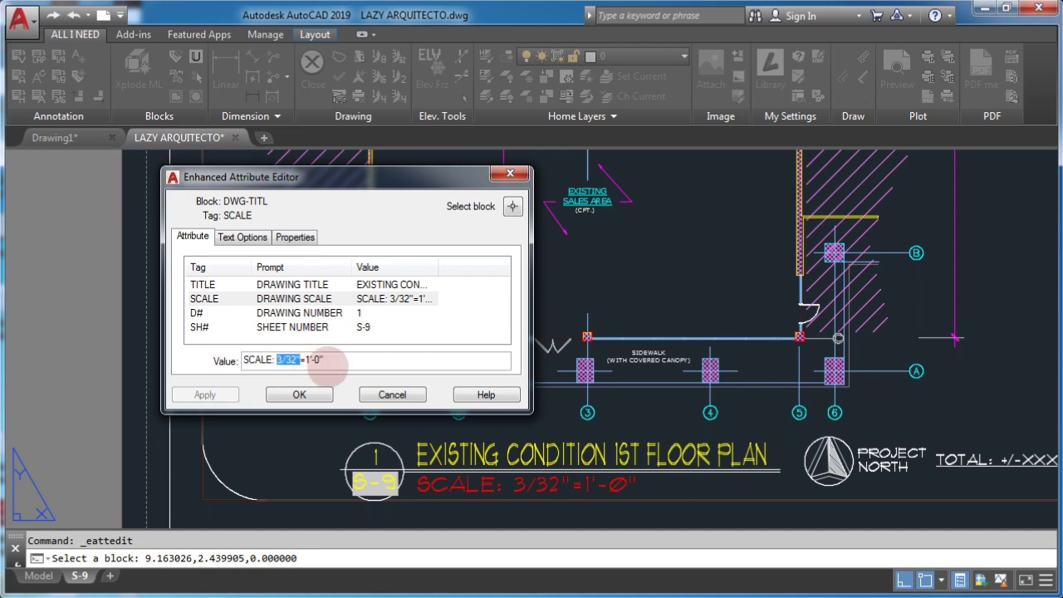
{"action": "right_click", "coordinate": [299, 359]}
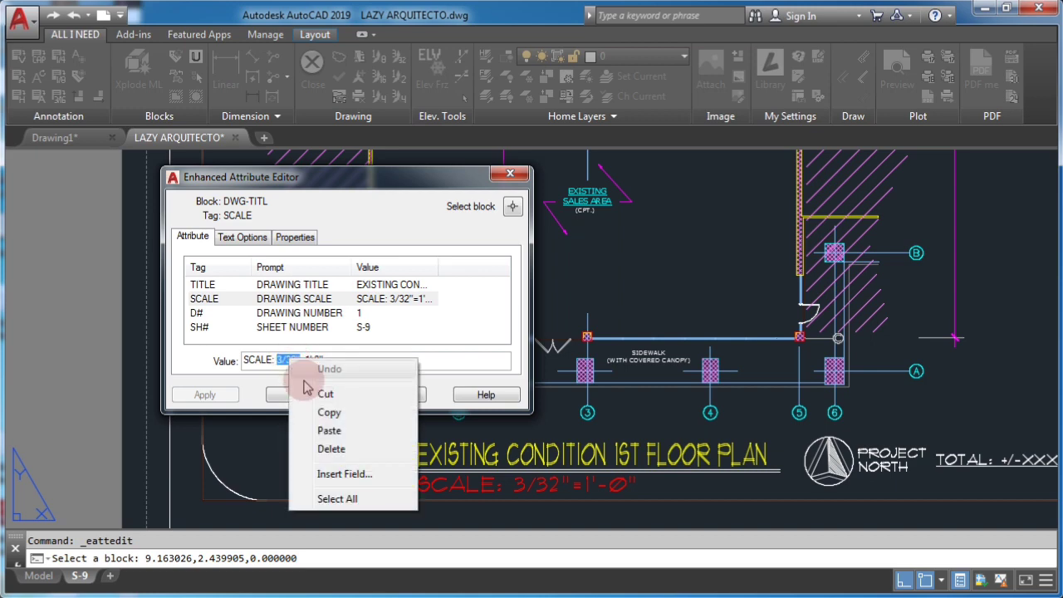
{"action": "left_click", "coordinate": [346, 473]}
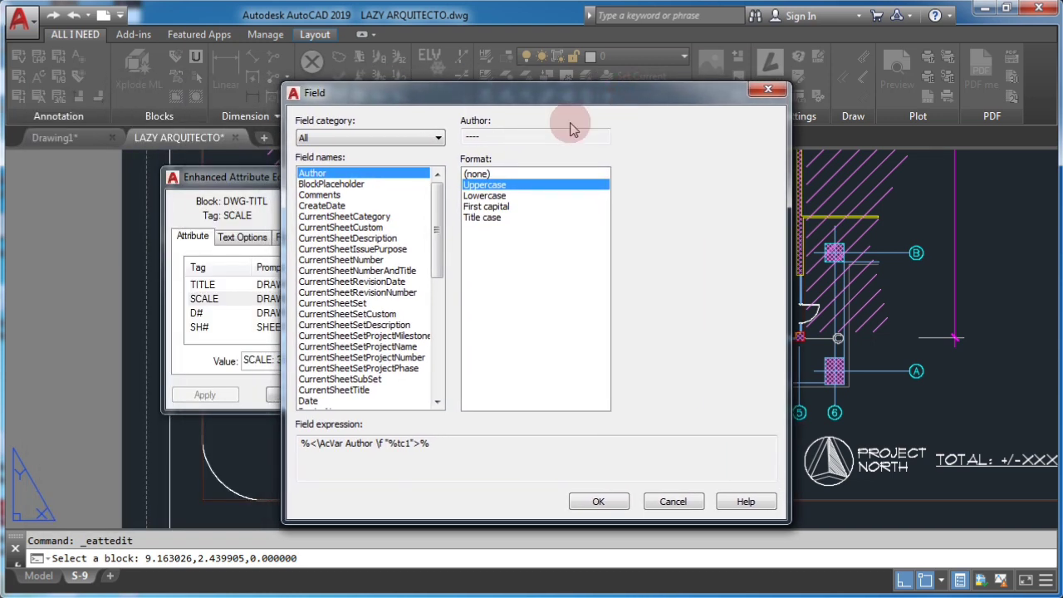
{"action": "mouse_move", "coordinate": [407, 165]}
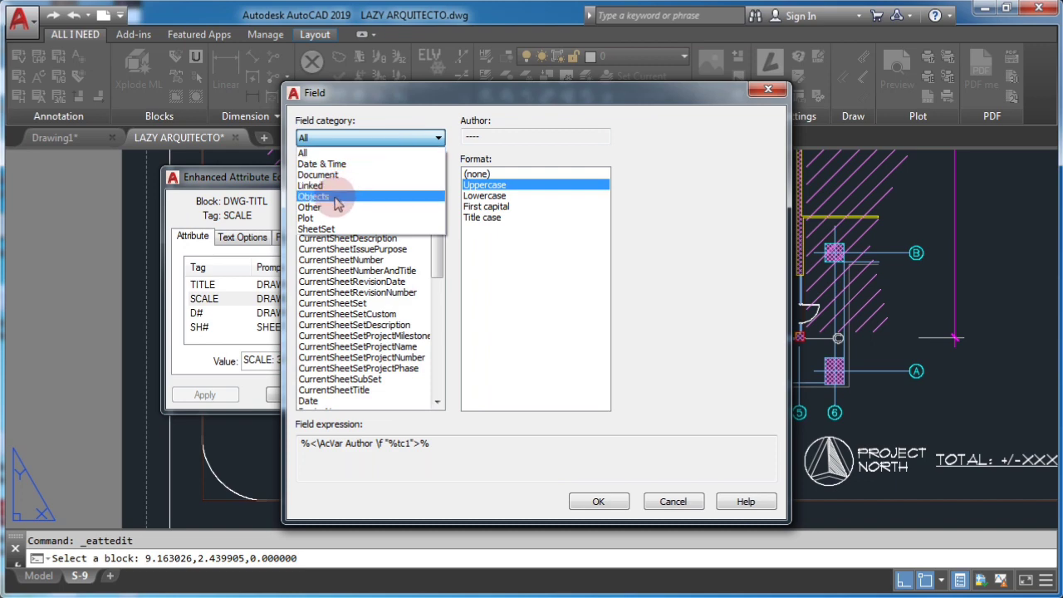
Build an Object field on the viewport's Standard scale in Uppercase, previewing 3/32" = 1'-0", and copy its expression.
{"action": "left_click", "coordinate": [313, 196]}
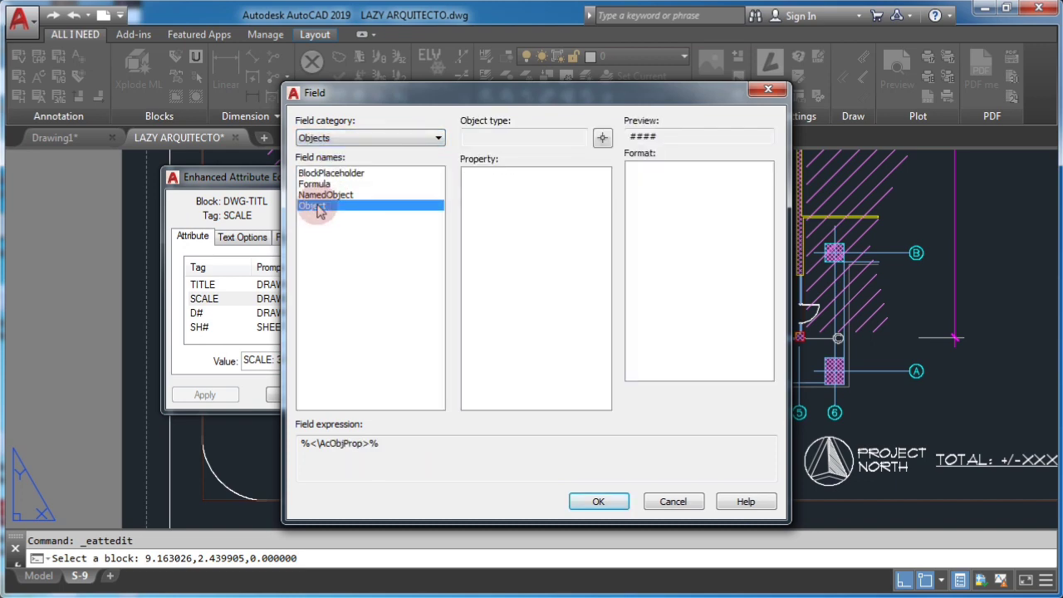
{"action": "mouse_move", "coordinate": [603, 137]}
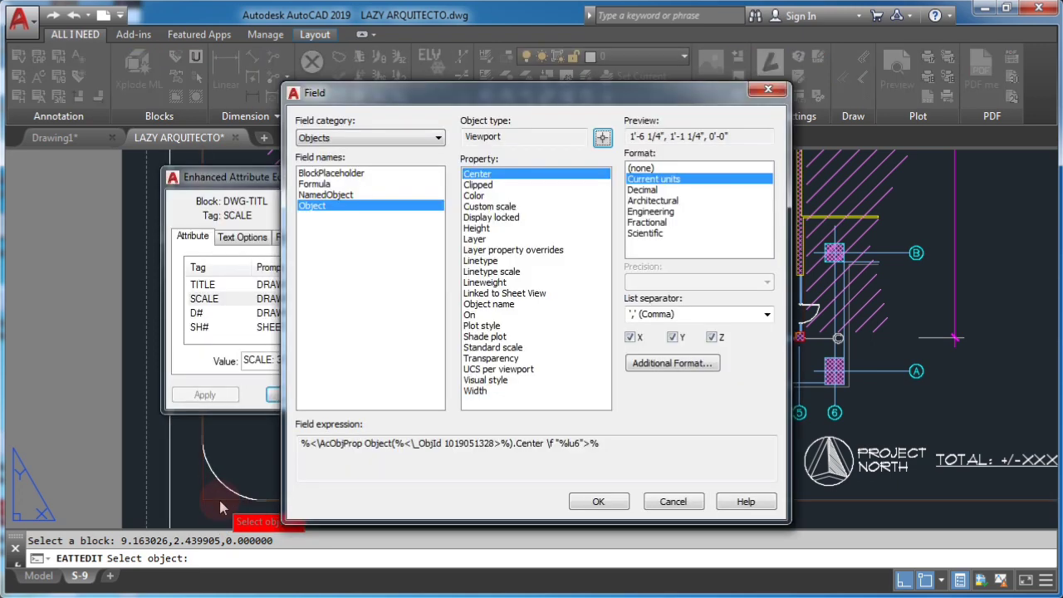
{"action": "mouse_move", "coordinate": [478, 314]}
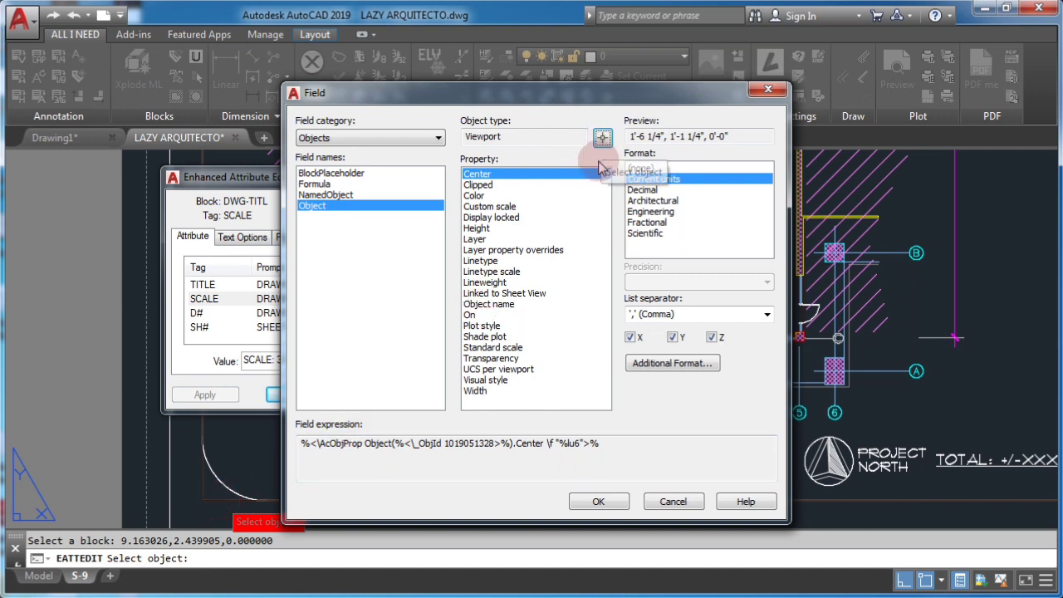
{"action": "left_click", "coordinate": [653, 199]}
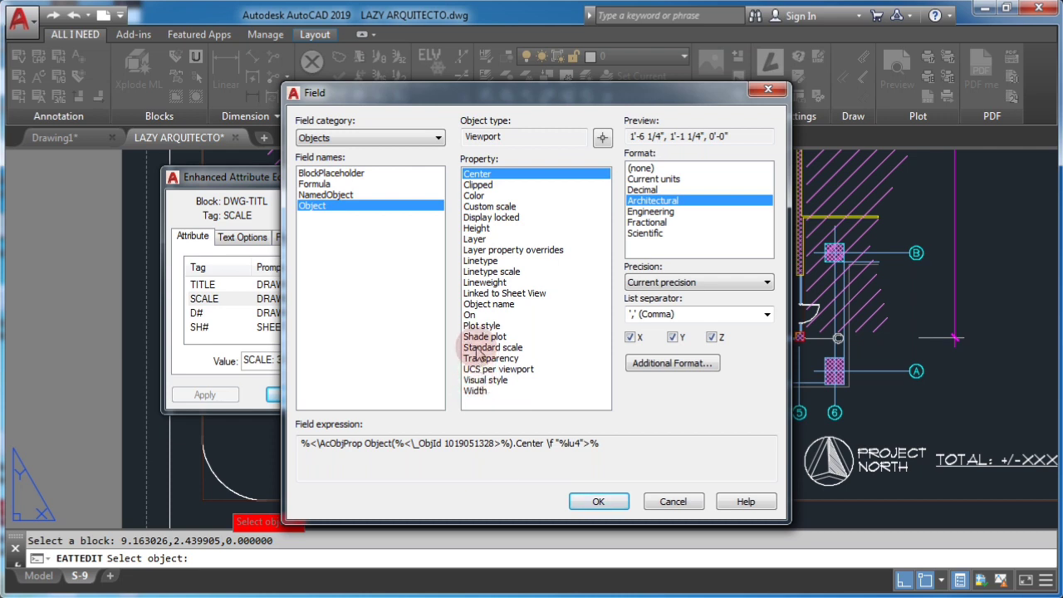
{"action": "left_click", "coordinate": [492, 347]}
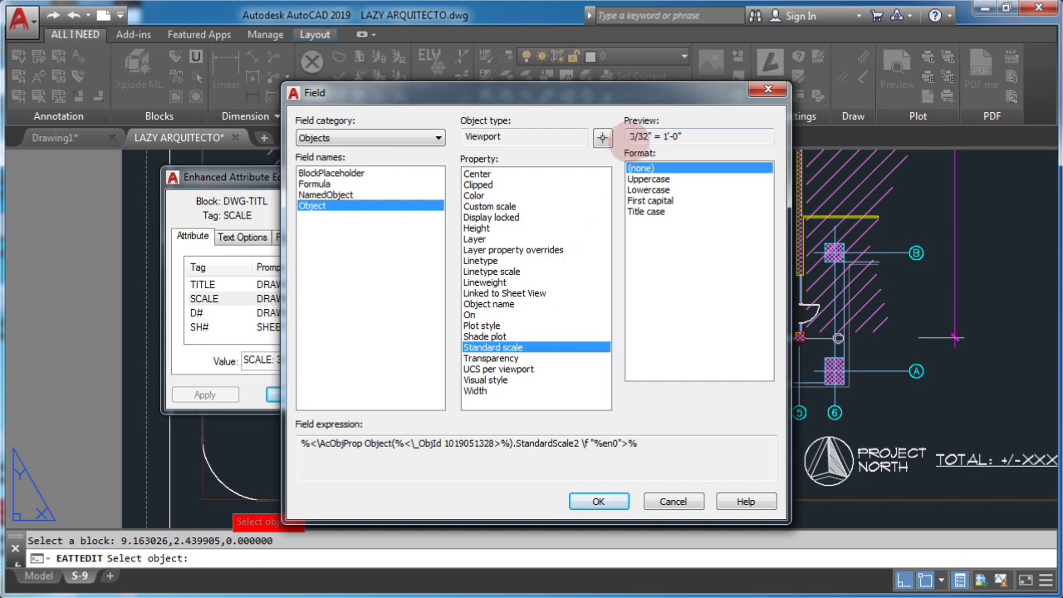
{"action": "mouse_move", "coordinate": [623, 274]}
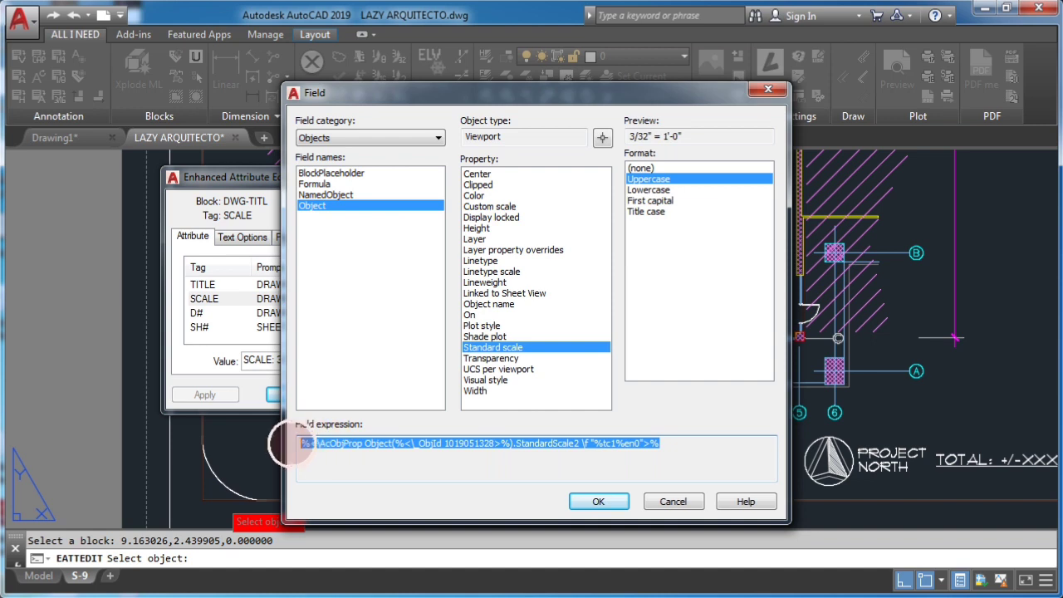
{"action": "right_click", "coordinate": [507, 462]}
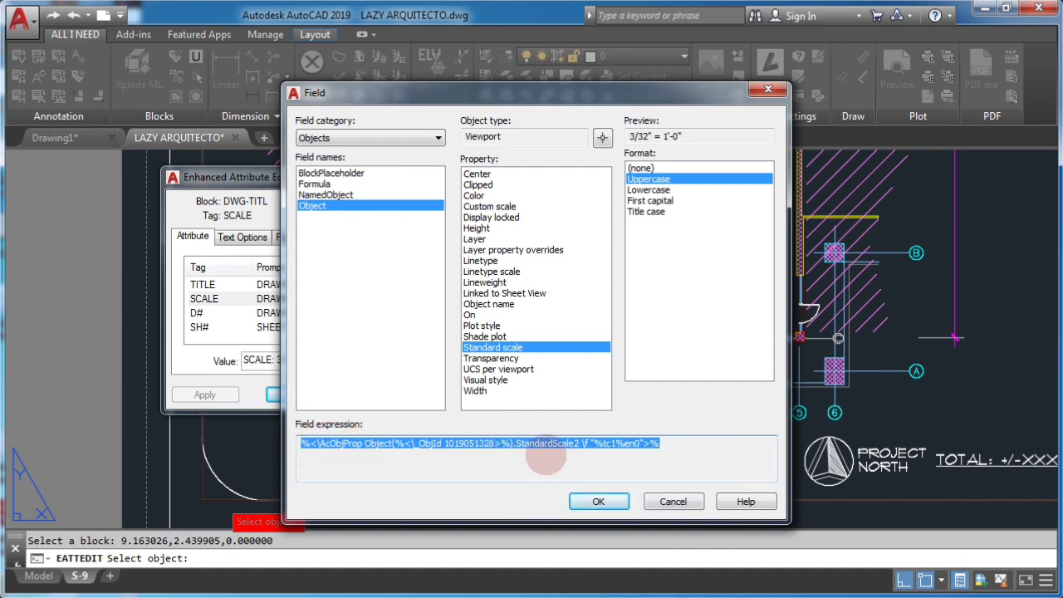
{"action": "left_click", "coordinate": [598, 501]}
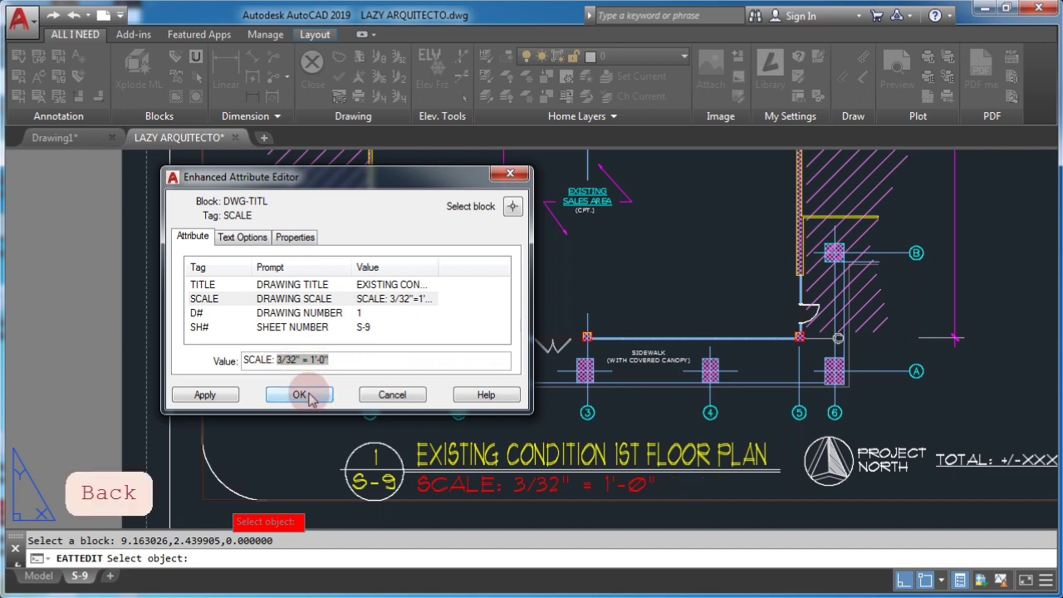
Apply the viewport-scale field to the 1st floor plan's SCALE attribute.
{"action": "left_click", "coordinate": [299, 395]}
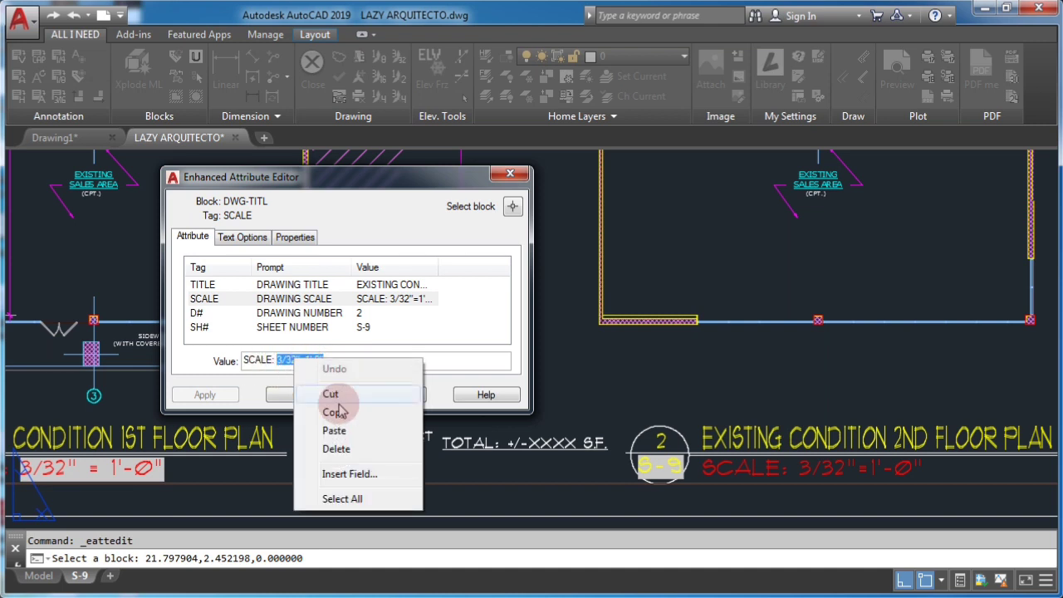
{"action": "mouse_move", "coordinate": [342, 432]}
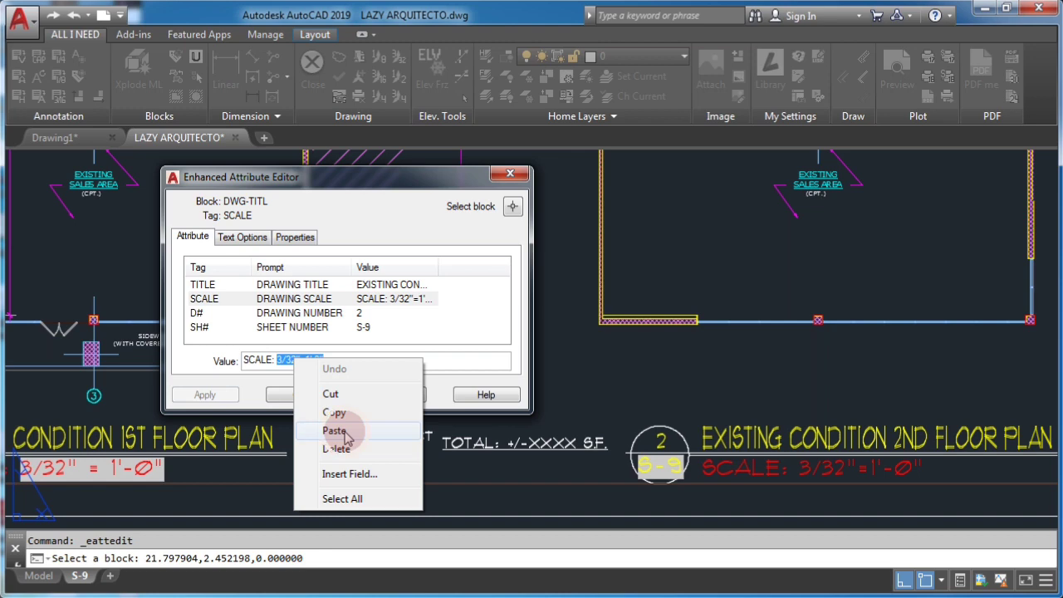
Paste the copied field into the 2nd floor plan's SCALE attribute and apply it, showing 3/32" = 1'-0".
{"action": "left_click", "coordinate": [336, 430]}
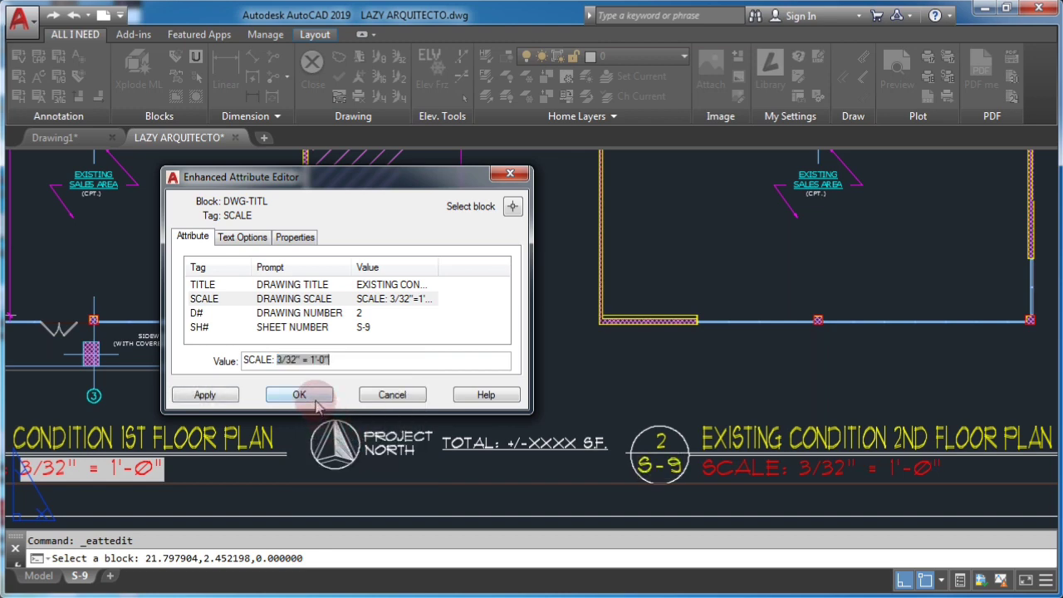
{"action": "left_click", "coordinate": [299, 395]}
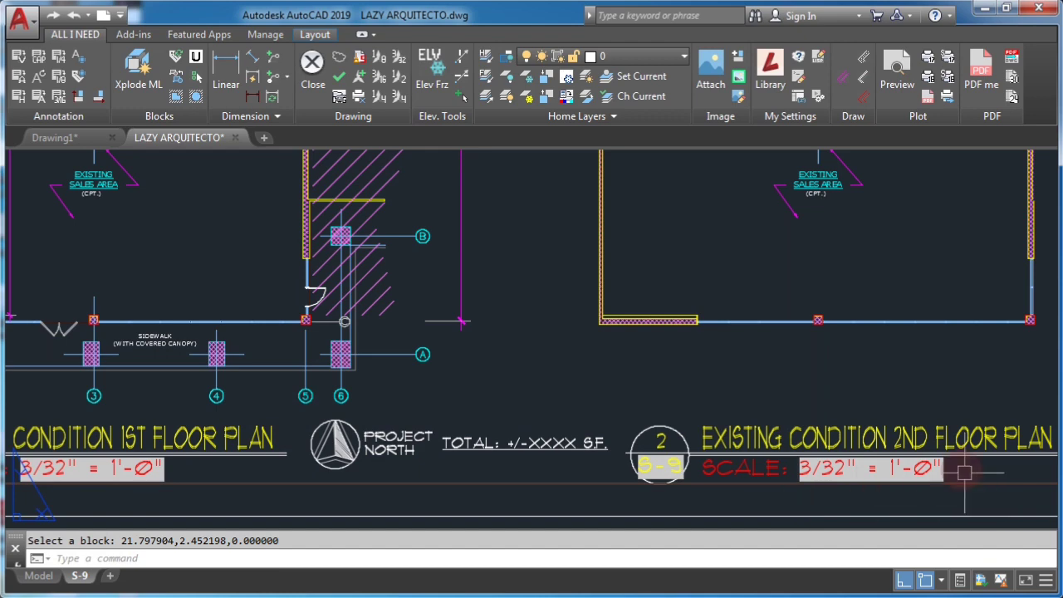
{"action": "mouse_move", "coordinate": [578, 424]}
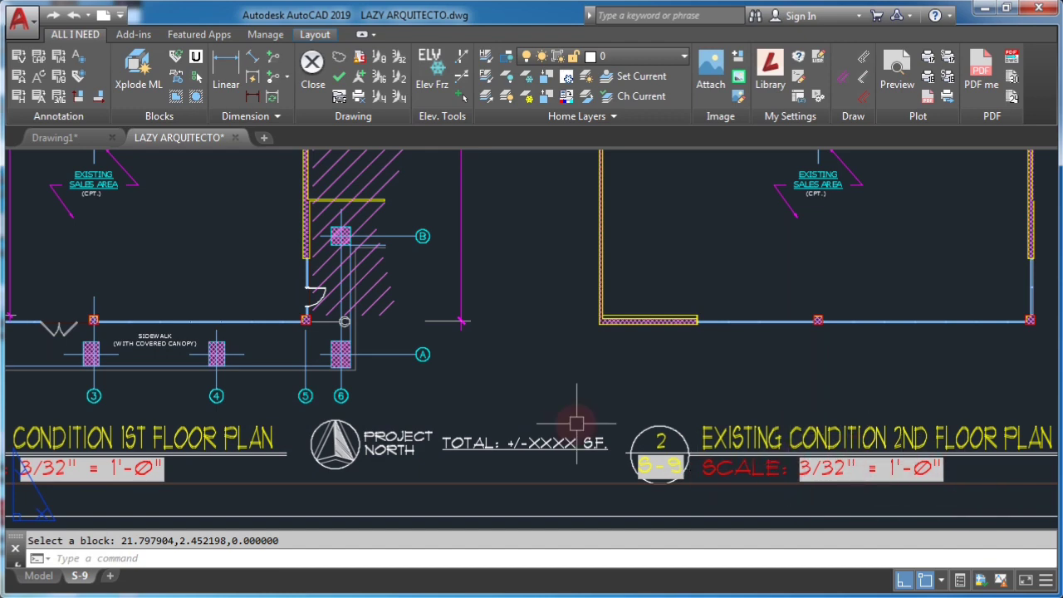
{"action": "mouse_move", "coordinate": [413, 423]}
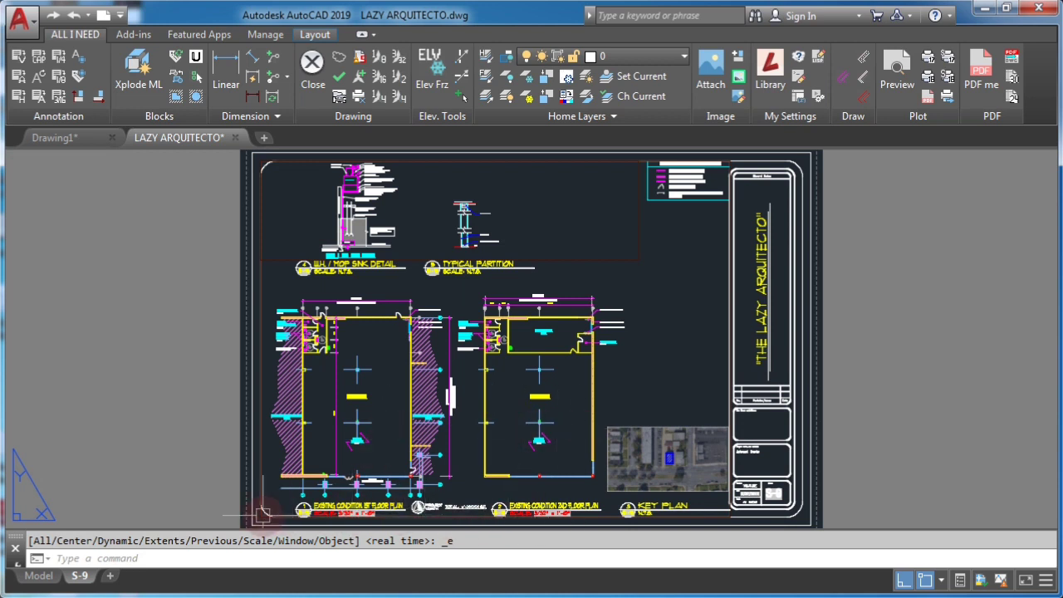
Show the whole sheet and set the active viewport's scale to 1/16" = 1'-0".
{"action": "key", "text": "escape"}
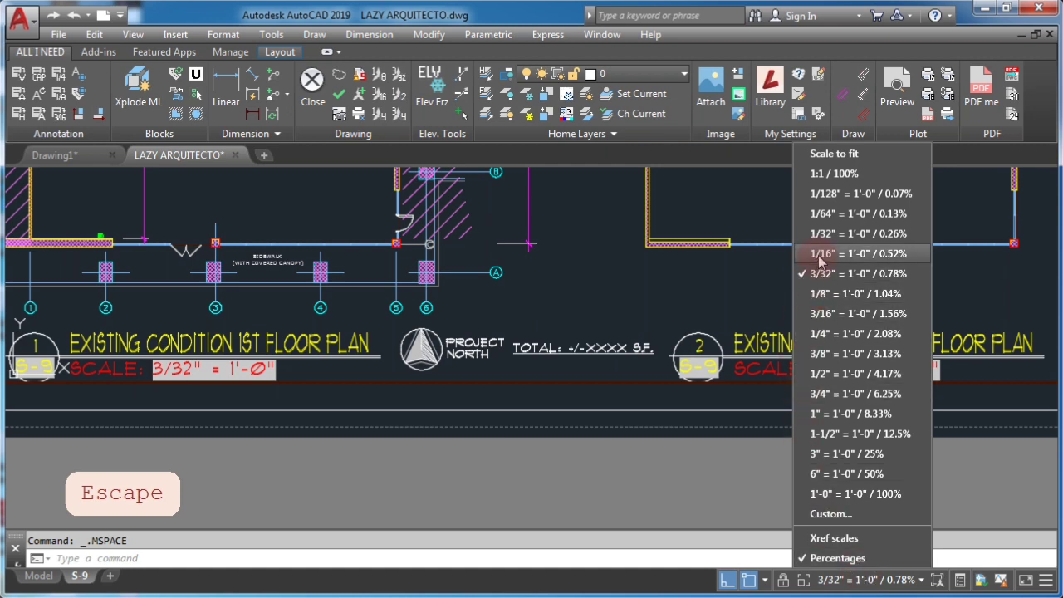
{"action": "left_click", "coordinate": [855, 253]}
{"action": "type", "text": "R"}
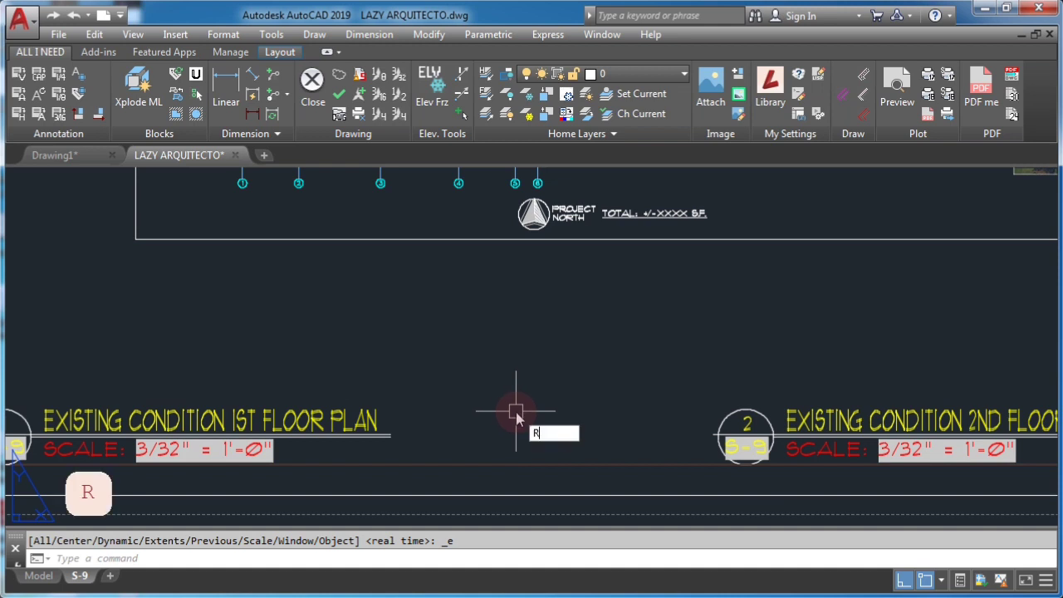
Run REGEN so the scale fields refresh and return to the full-sheet view.
{"action": "type", "text": "E"}
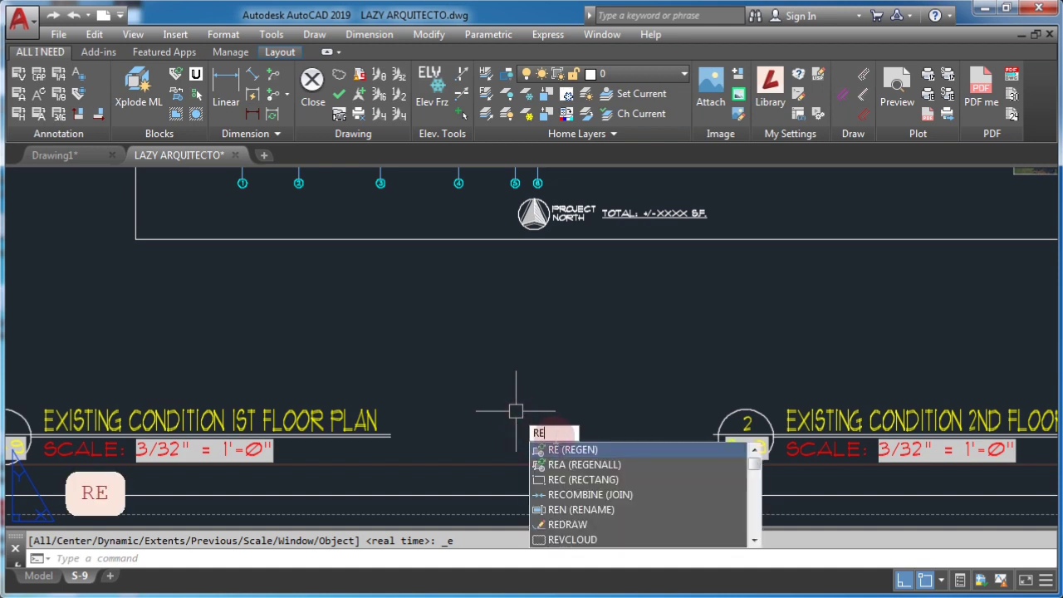
{"action": "mouse_move", "coordinate": [303, 462]}
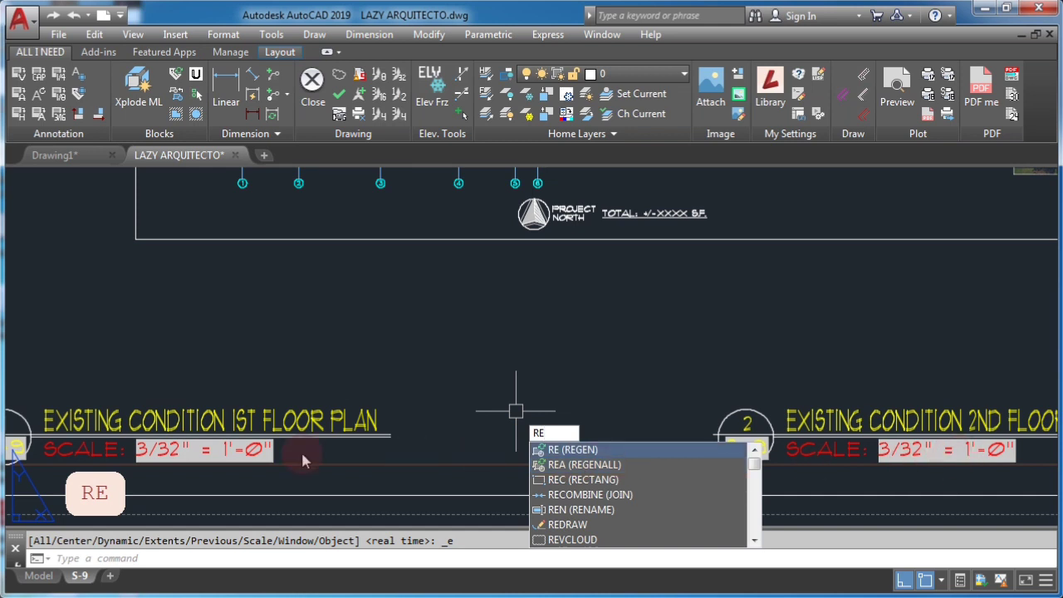
{"action": "key", "text": "Escape"}
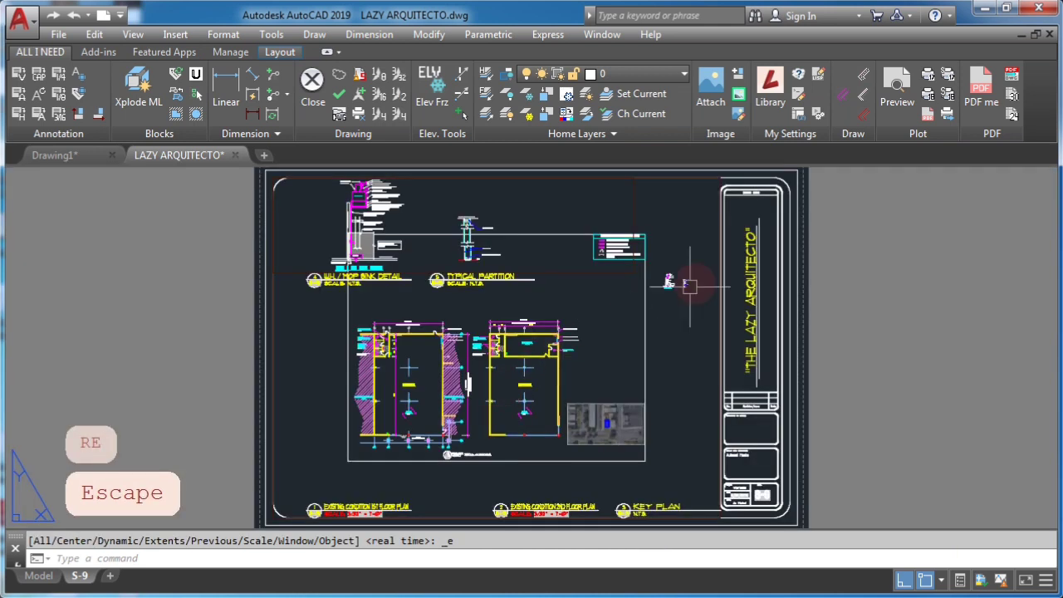
{"action": "mouse_move", "coordinate": [897, 87]}
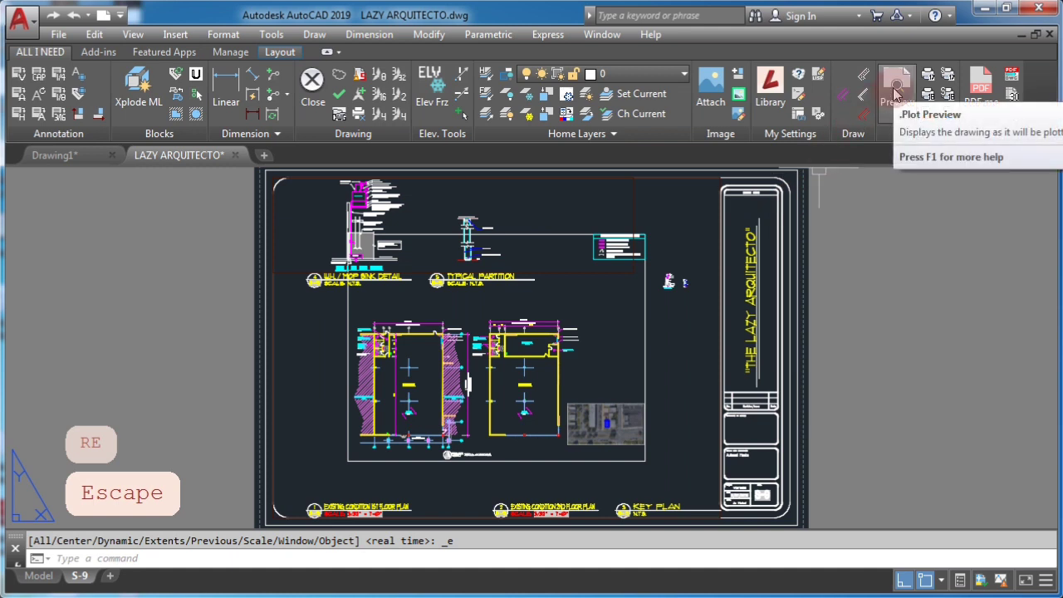
{"action": "mouse_move", "coordinate": [266, 196]}
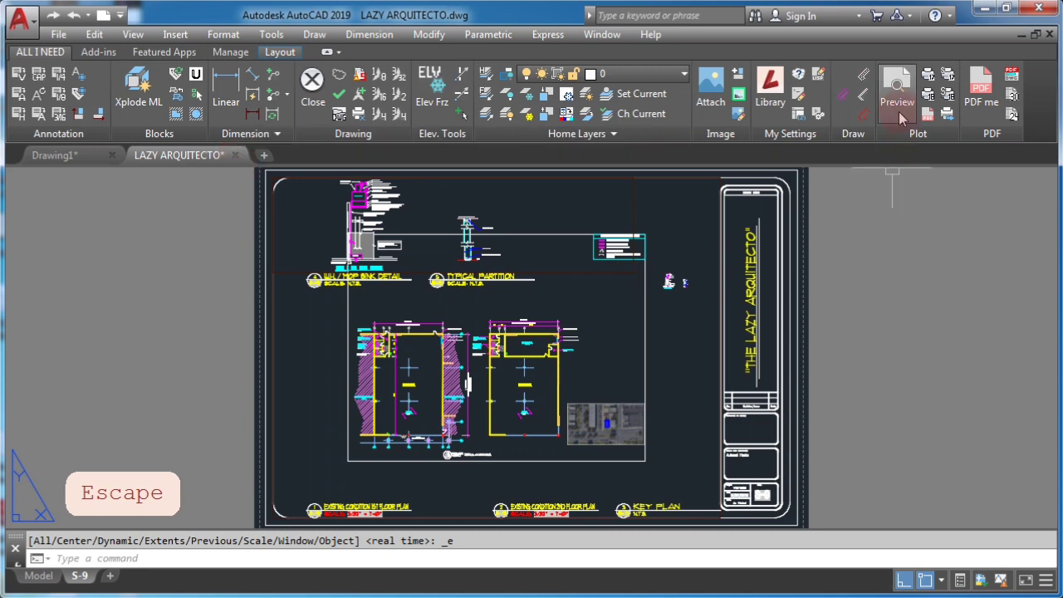
Preview the plot and zoom to the title blocks, both reading SCALE: 1/16" = 1'-0".
{"action": "left_click", "coordinate": [897, 86]}
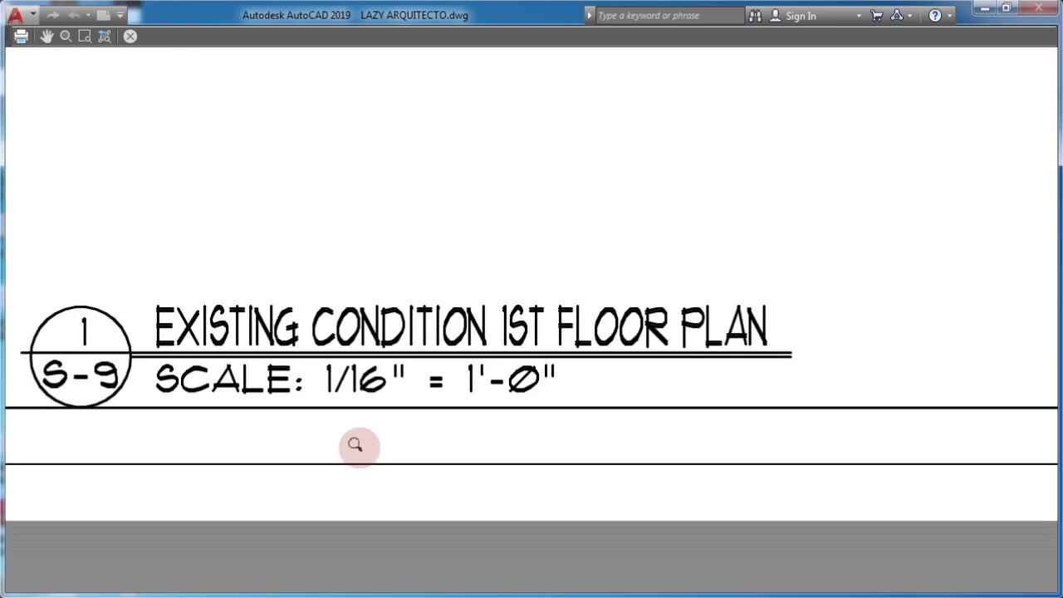
{"action": "scroll", "scroll_direction": "down", "scroll_amount": 3}
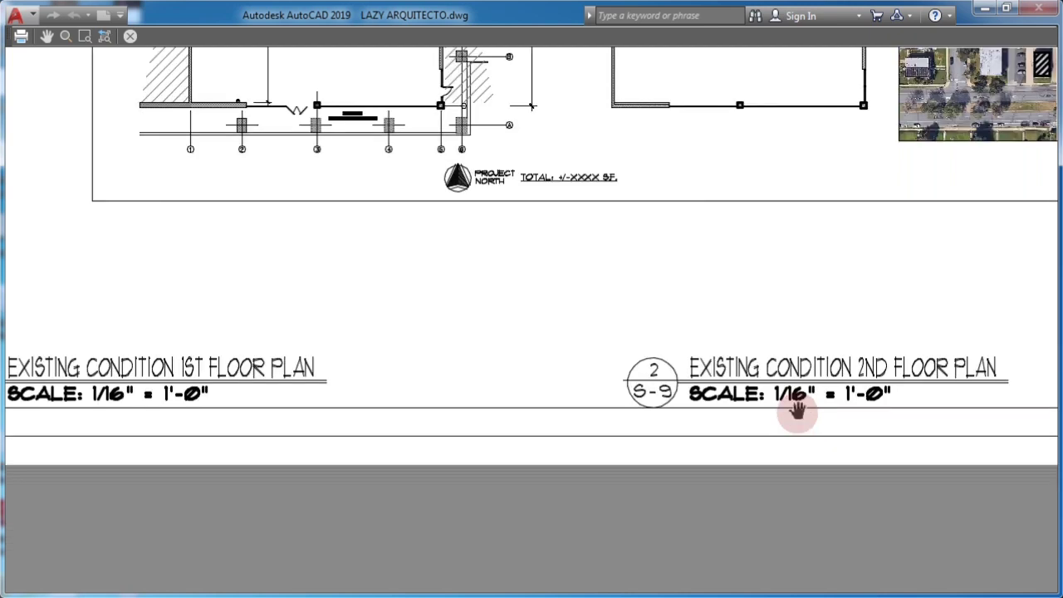
{"action": "mouse_move", "coordinate": [196, 419]}
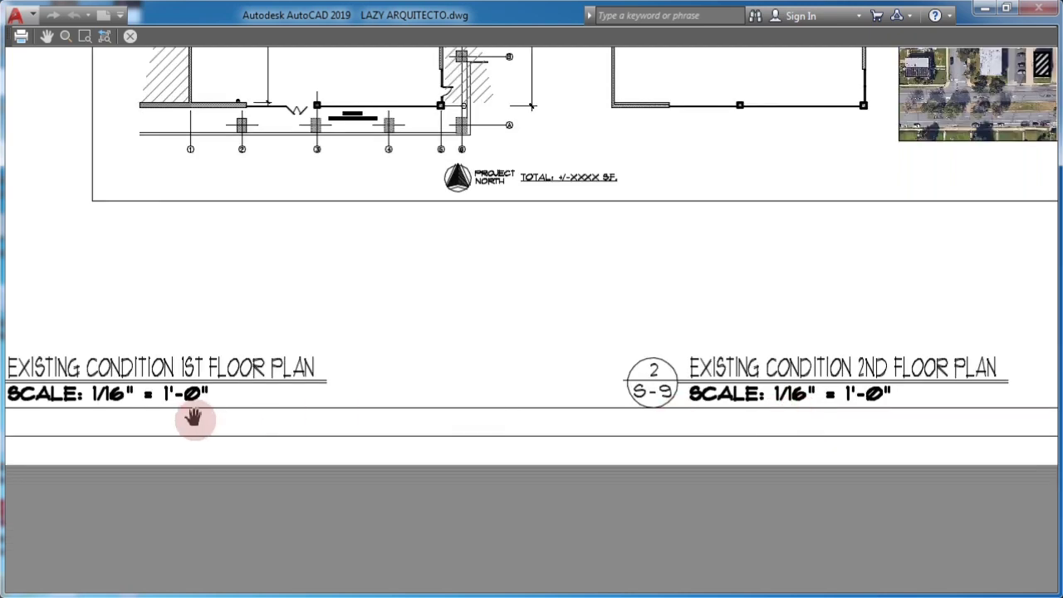